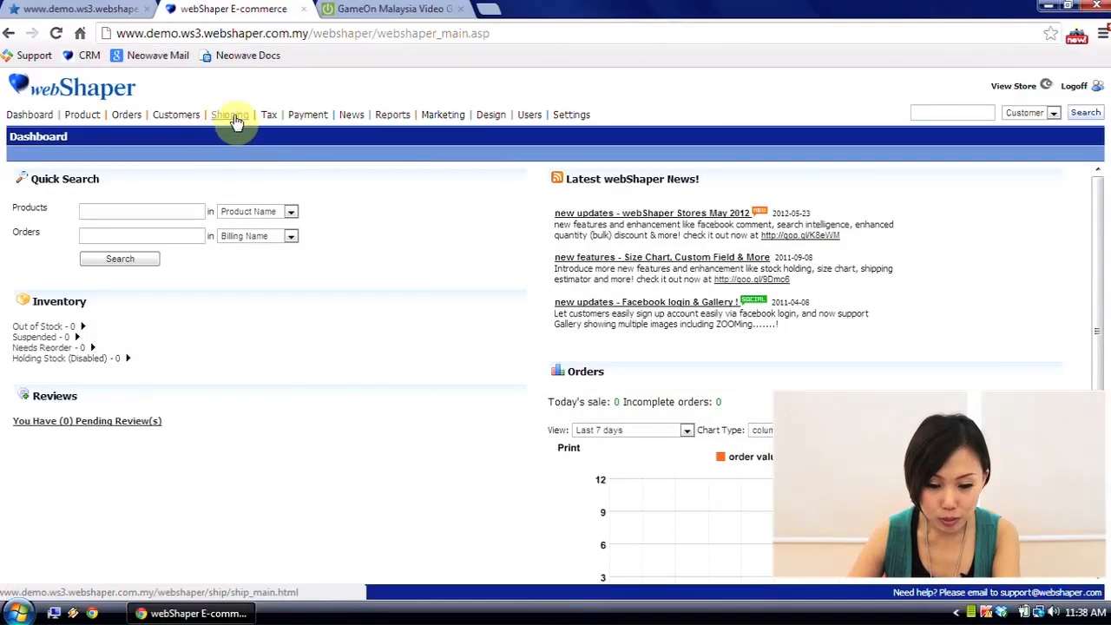
Open Manage Shipping Options from Shipping in the top navigation bar.
click(230, 115)
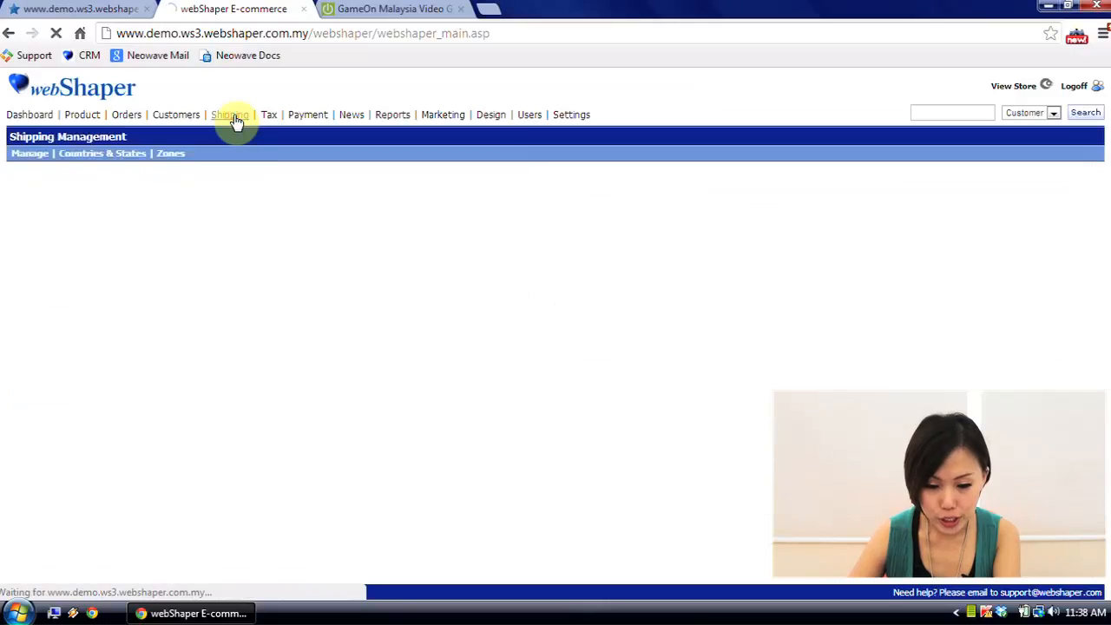
click(230, 114)
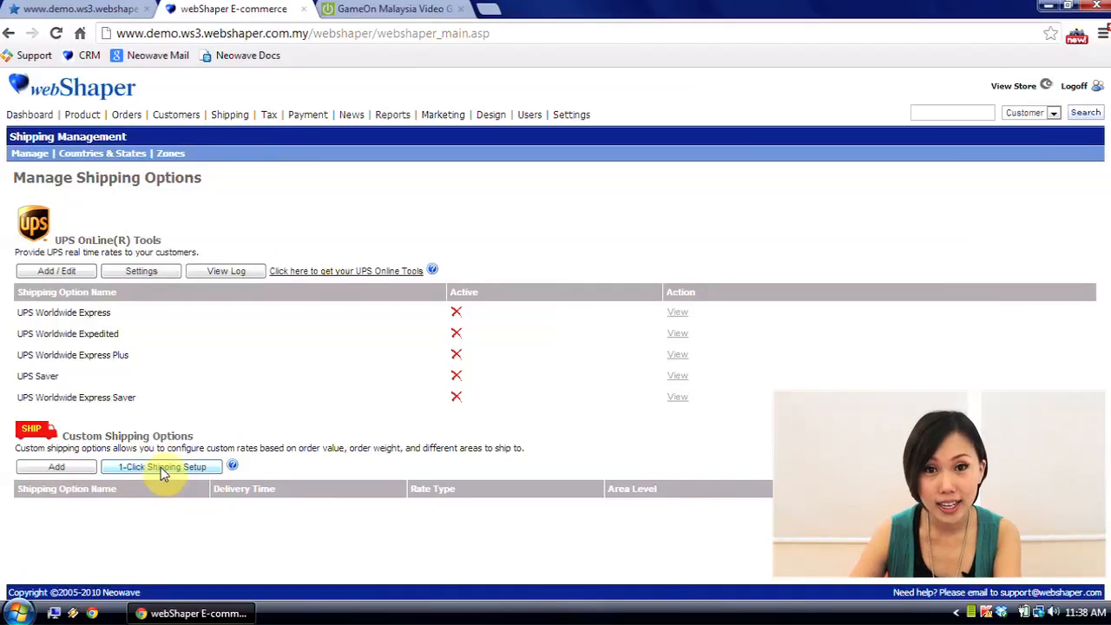
Add PosLaju International under Malaysia via 1-Click Shipping Setup and dismiss the success message.
click(162, 467)
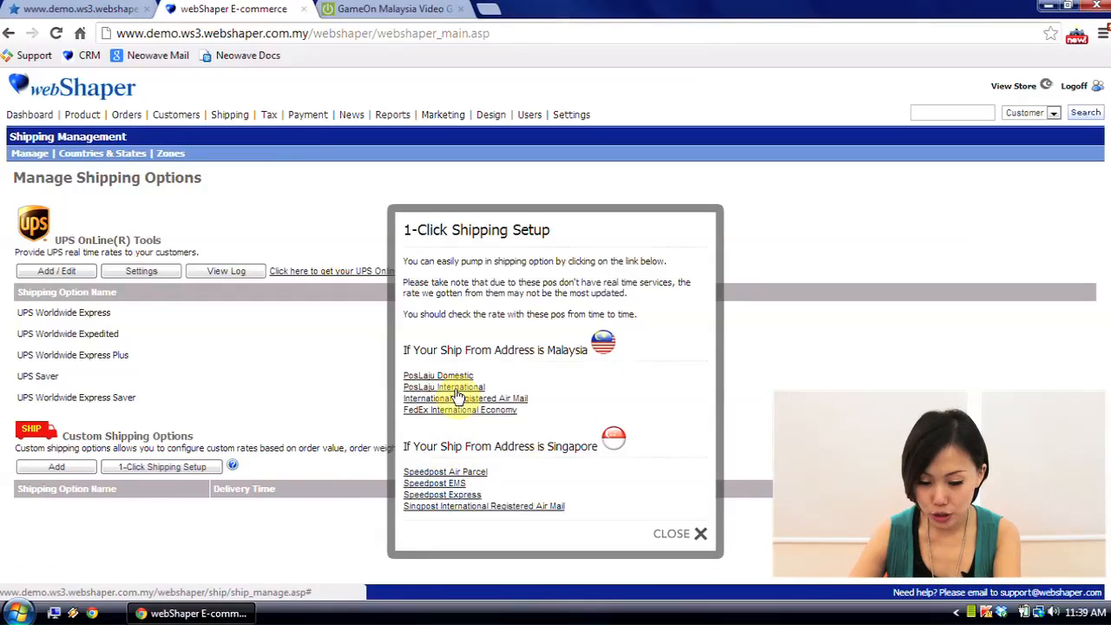
click(444, 387)
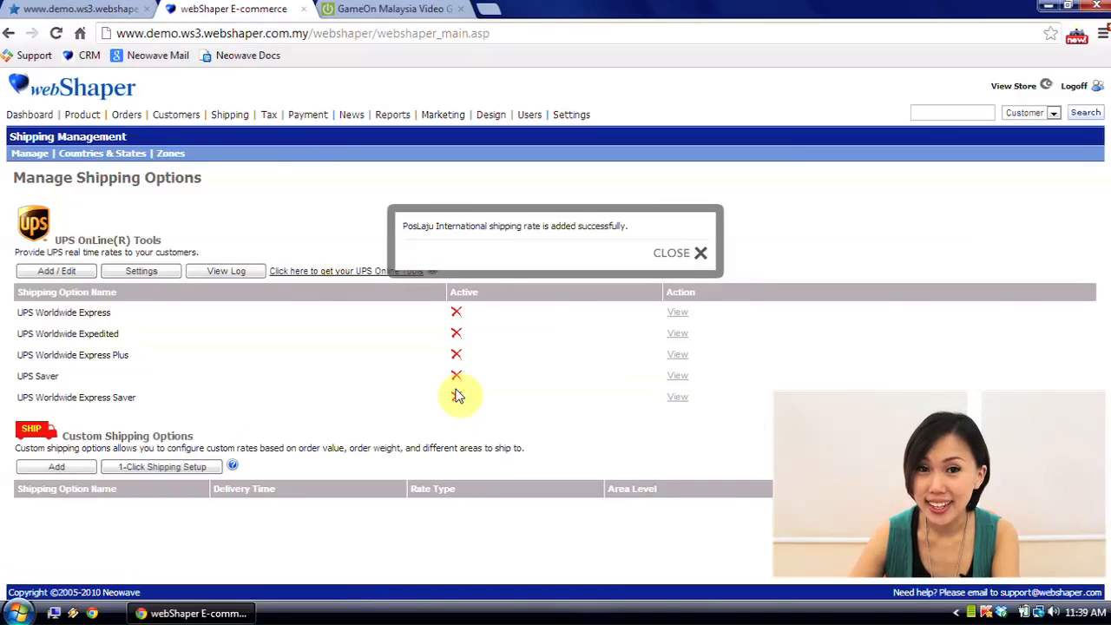
click(681, 253)
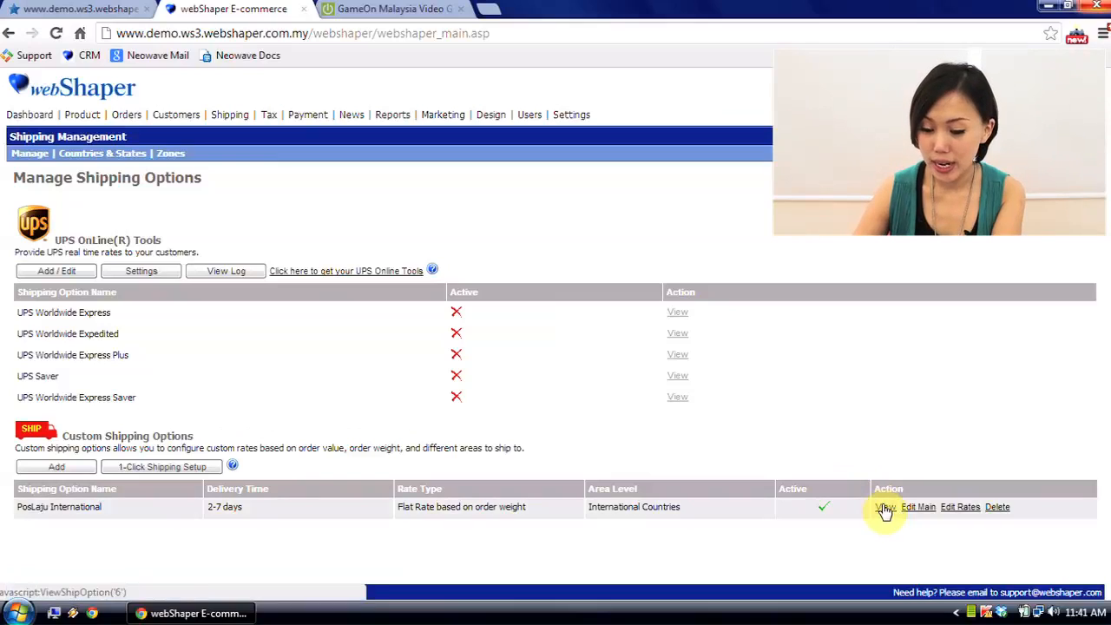
Open the PosLaju International rate table and scroll through the MYR per-country weight rates.
click(884, 507)
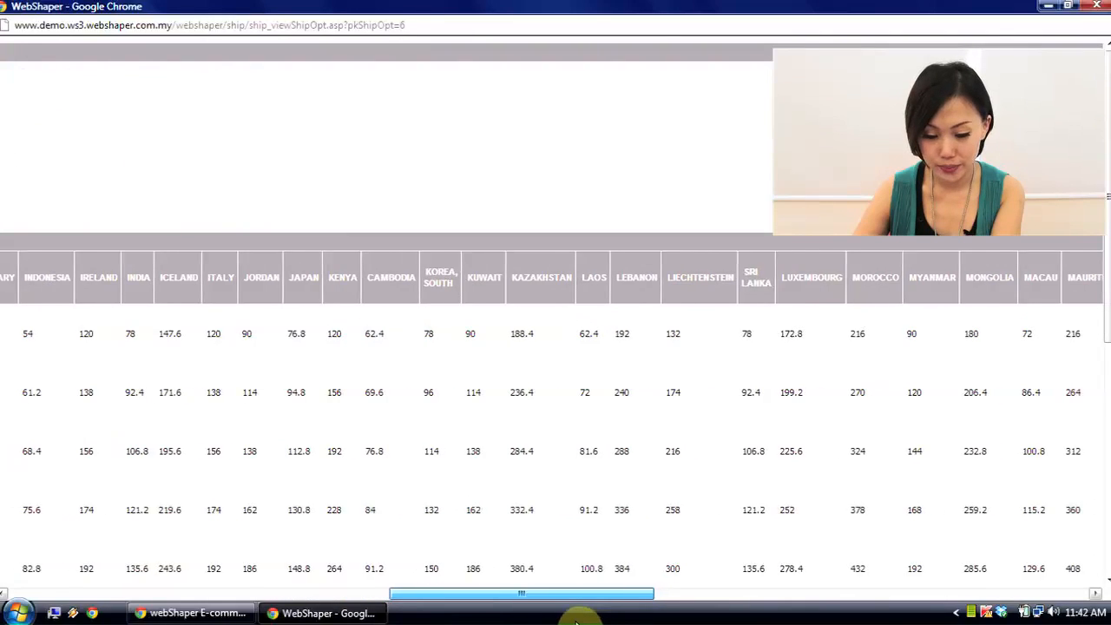
drag(521, 594, 267, 594)
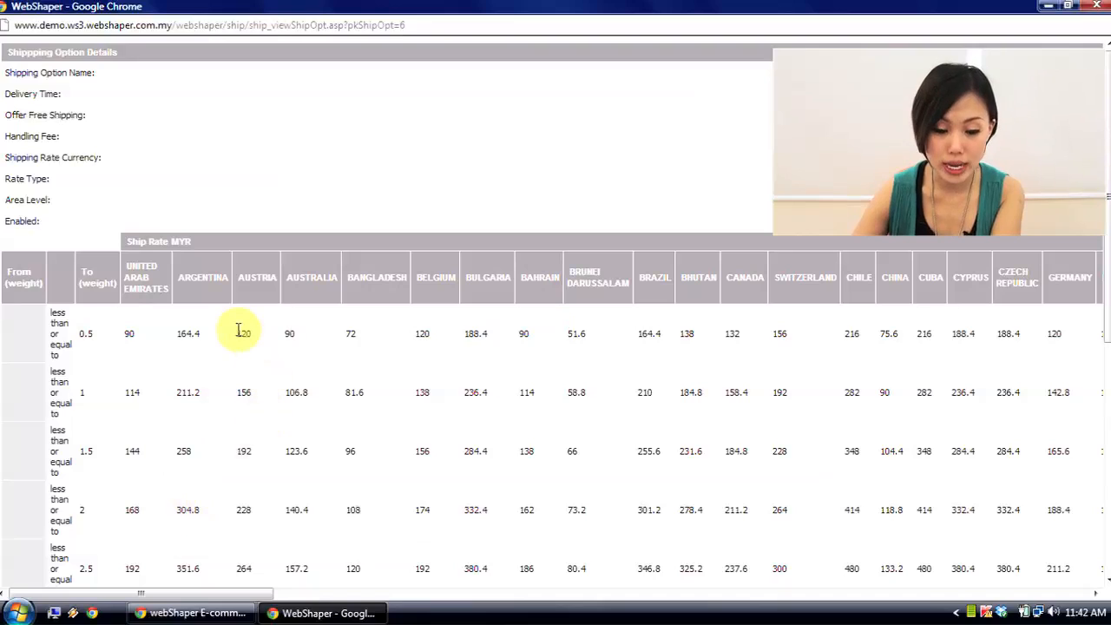
scroll(down, 3)
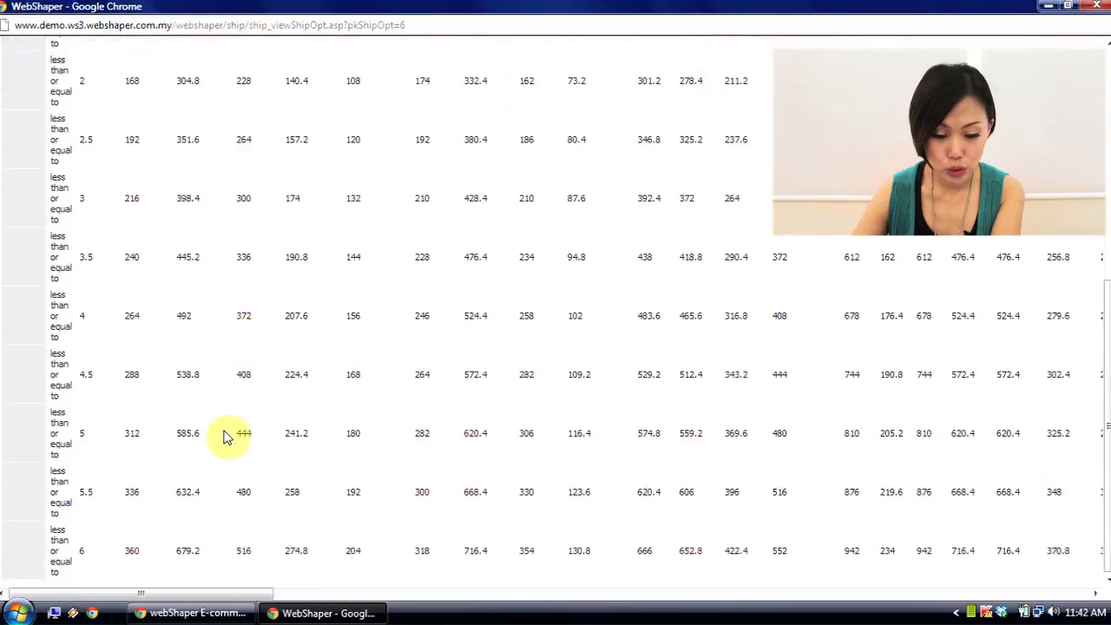
mouse_move(91, 556)
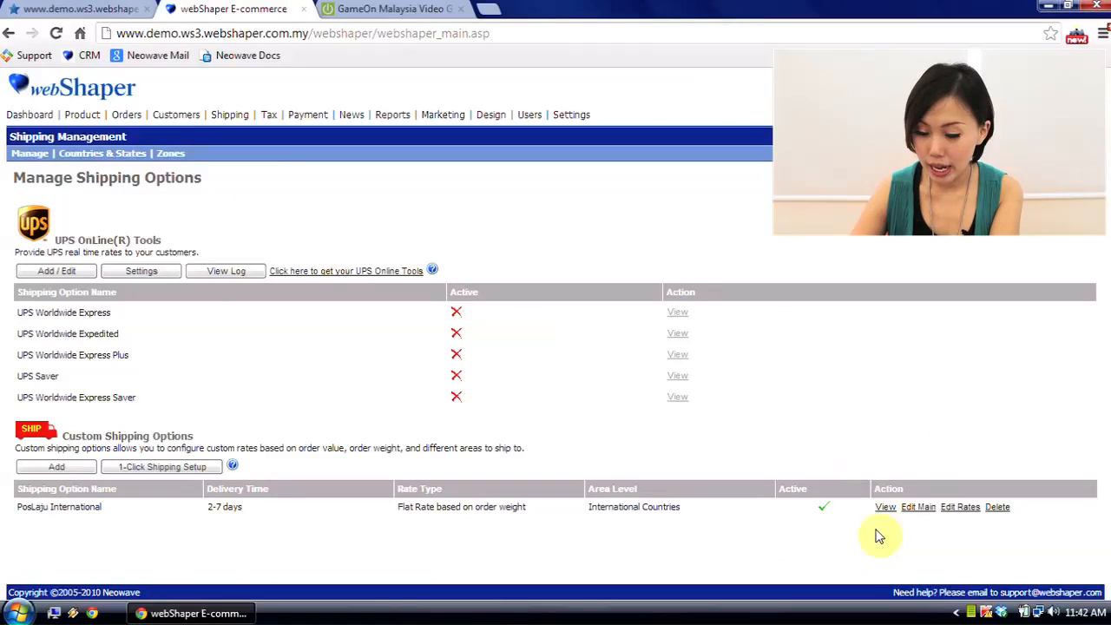
mouse_move(918, 506)
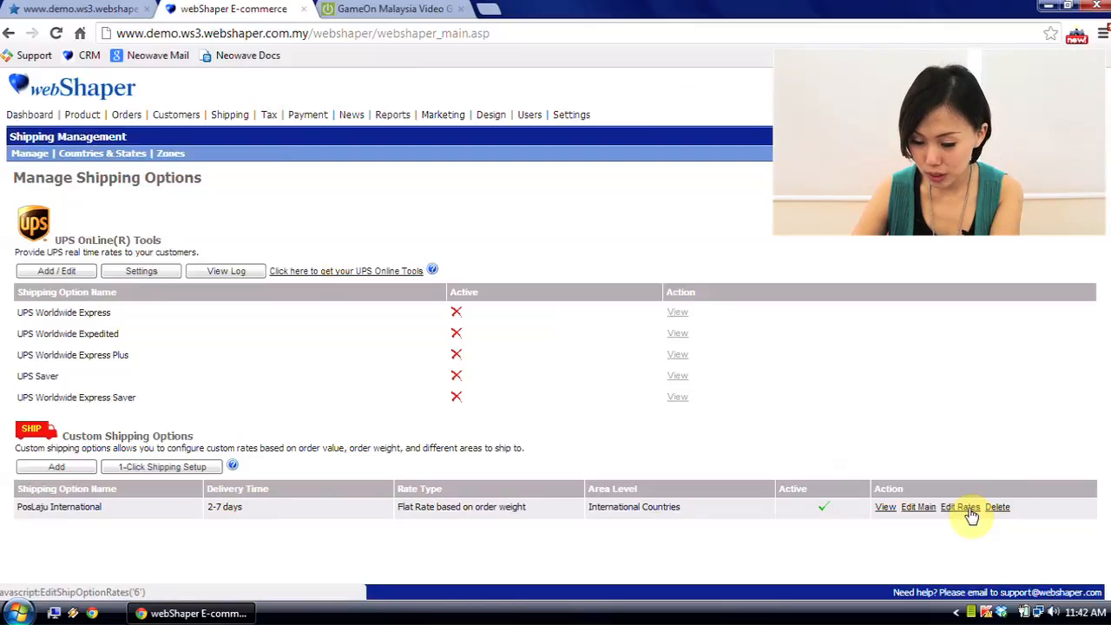
Open the PosLaju International rate form with editable MYR per-country fields.
click(960, 507)
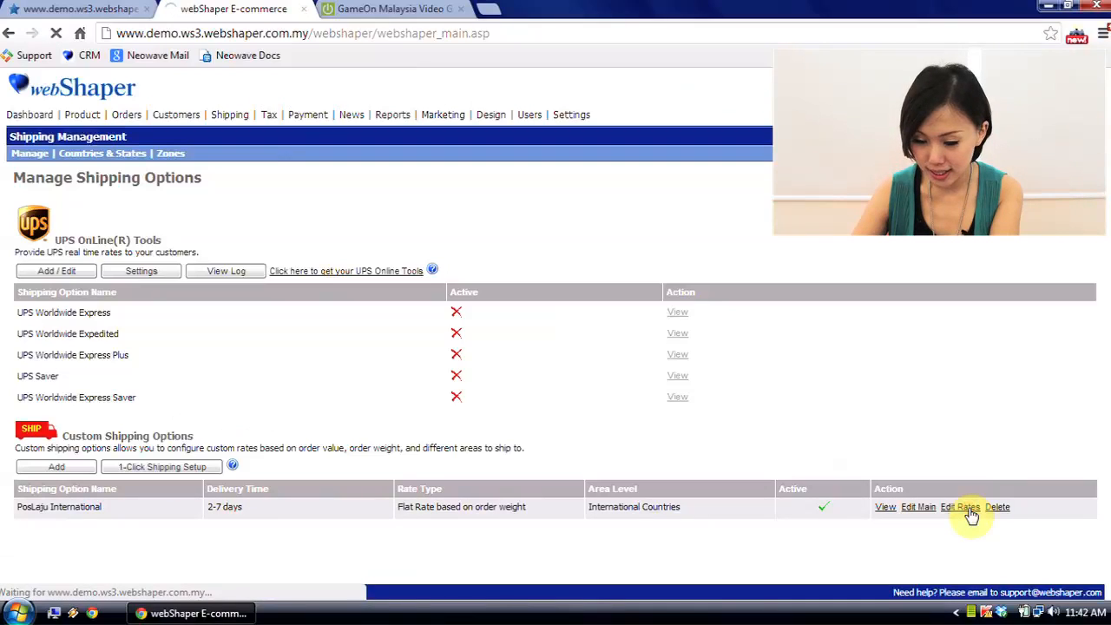
click(960, 507)
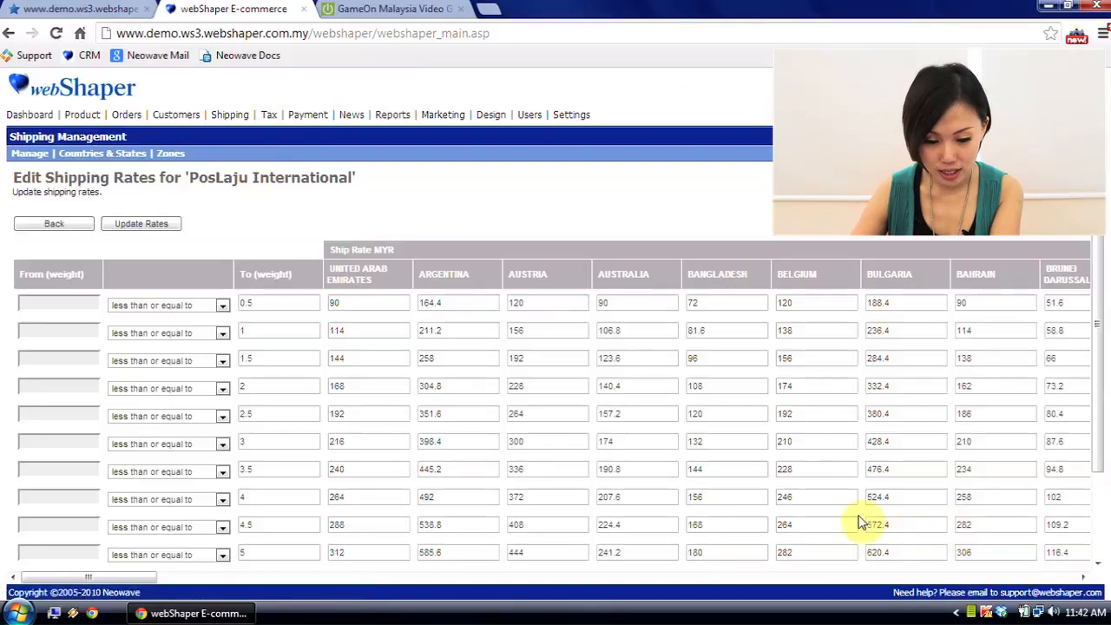
Set the Argentina weight-1 rate to 600 MYR, then update and confirm the rates.
click(278, 330)
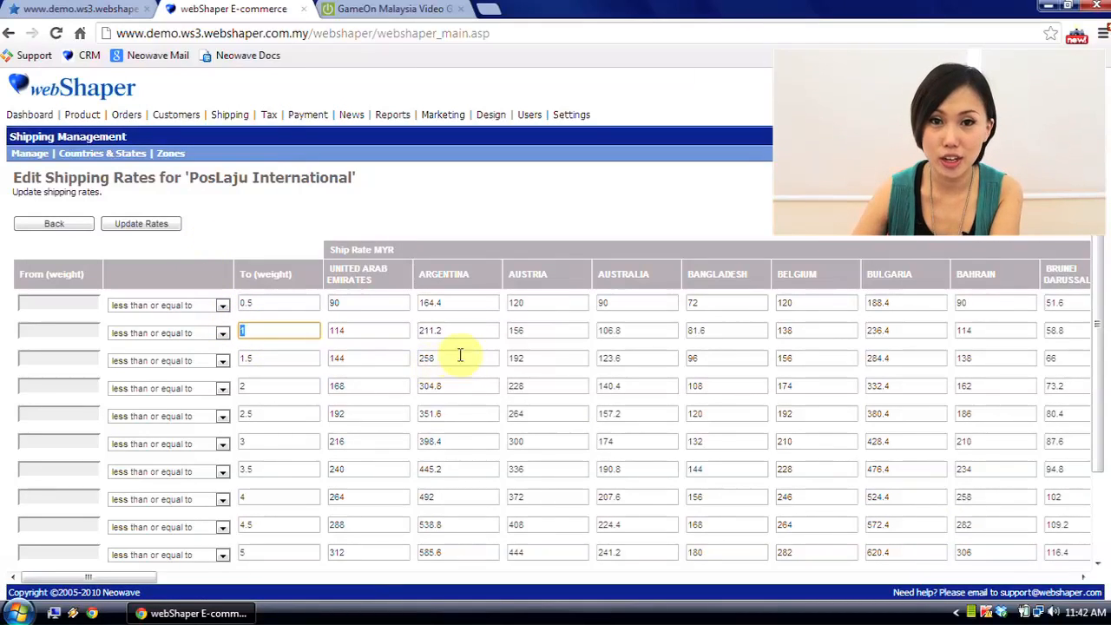
click(458, 330)
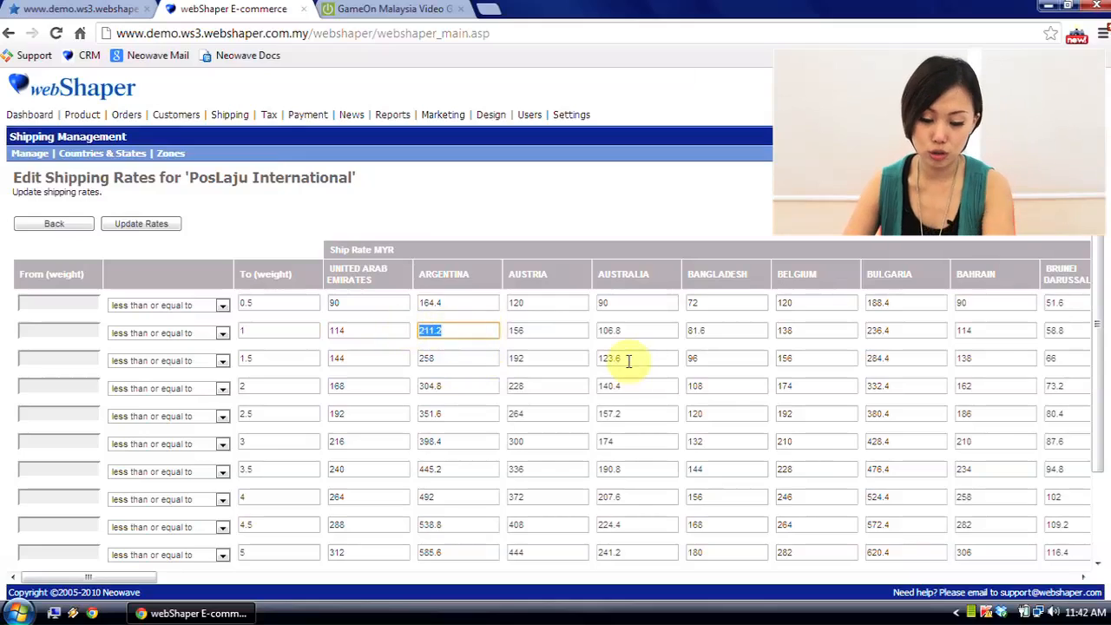
text(600)
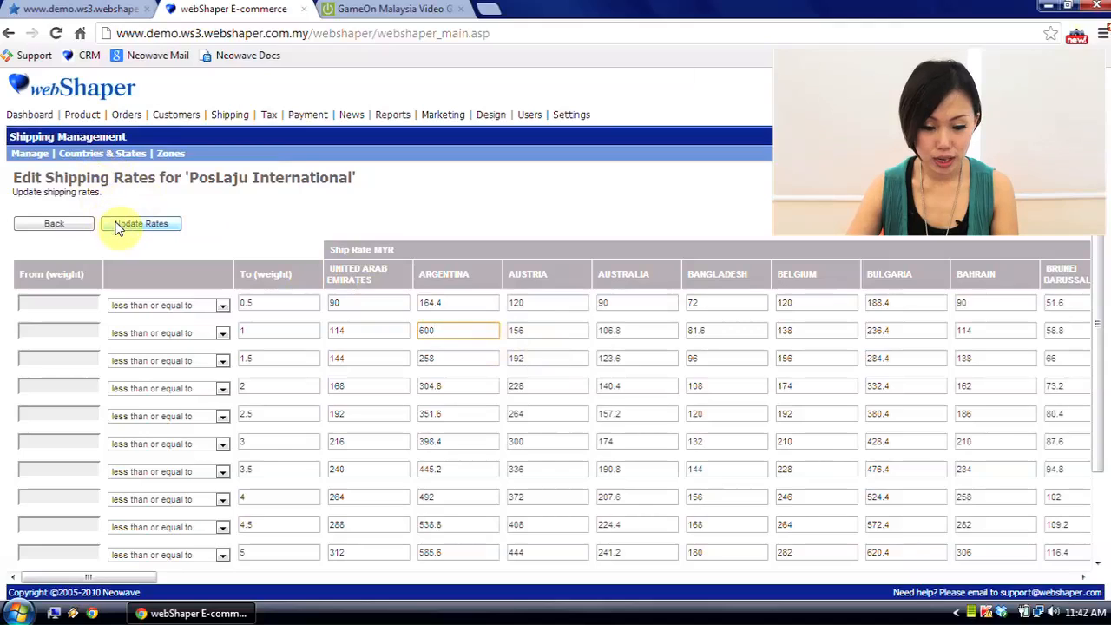
click(141, 223)
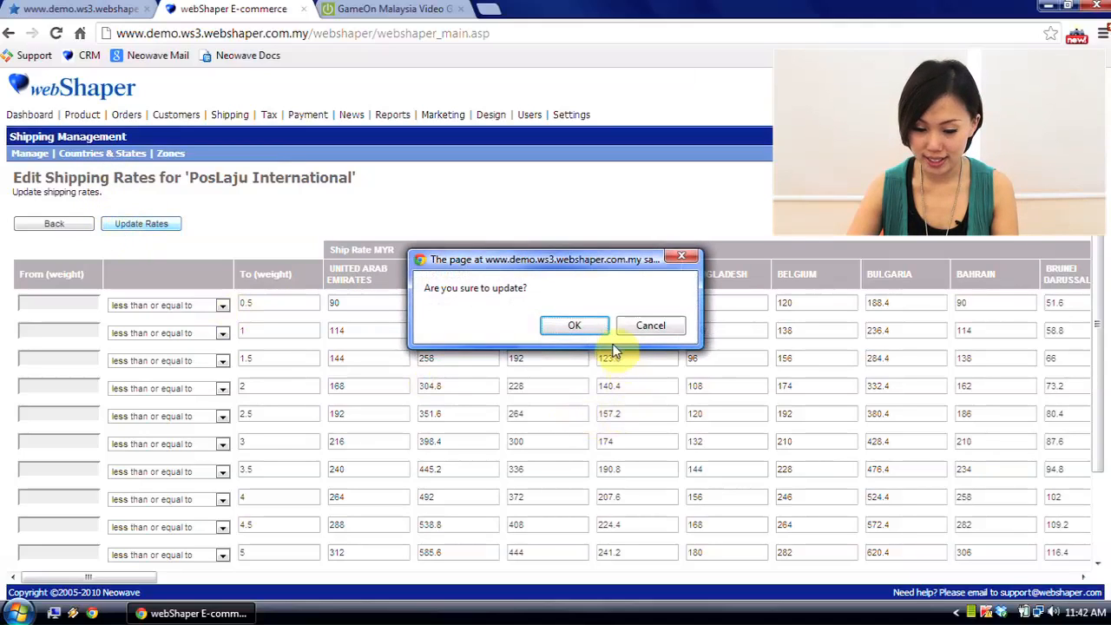
click(573, 324)
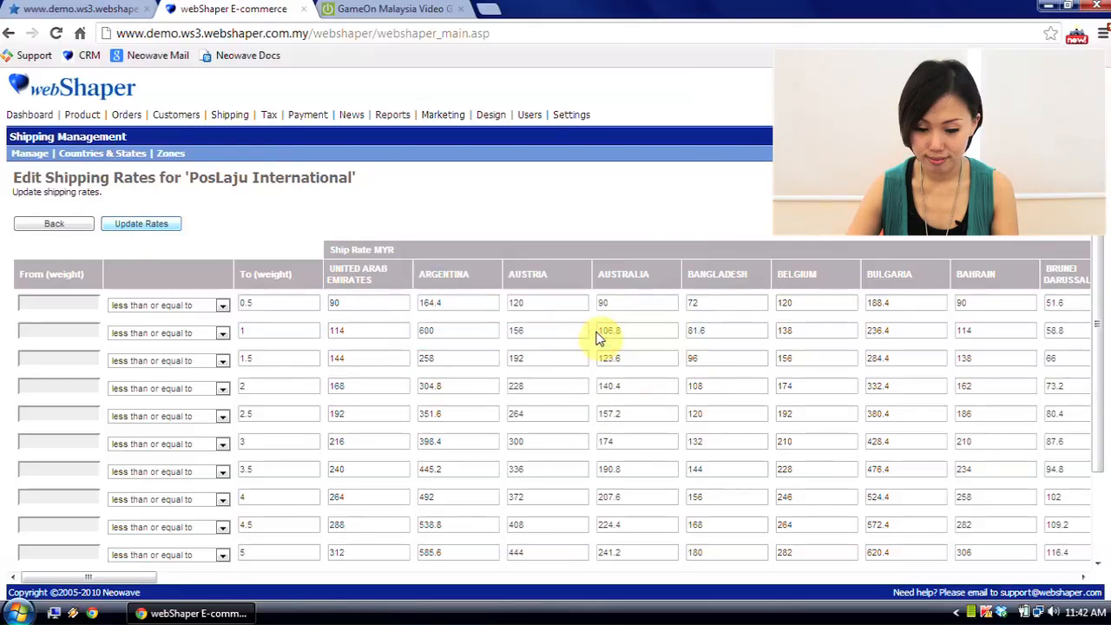